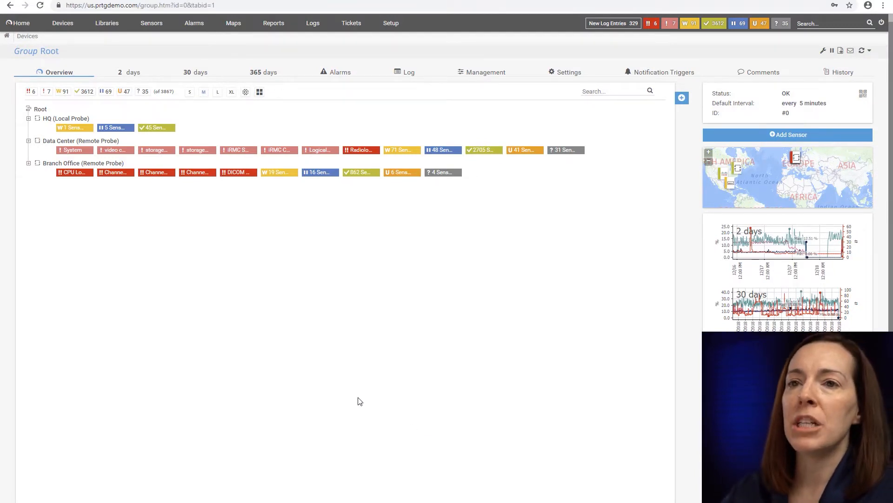
{"action": "mouse_move", "coordinate": [256, 360]}
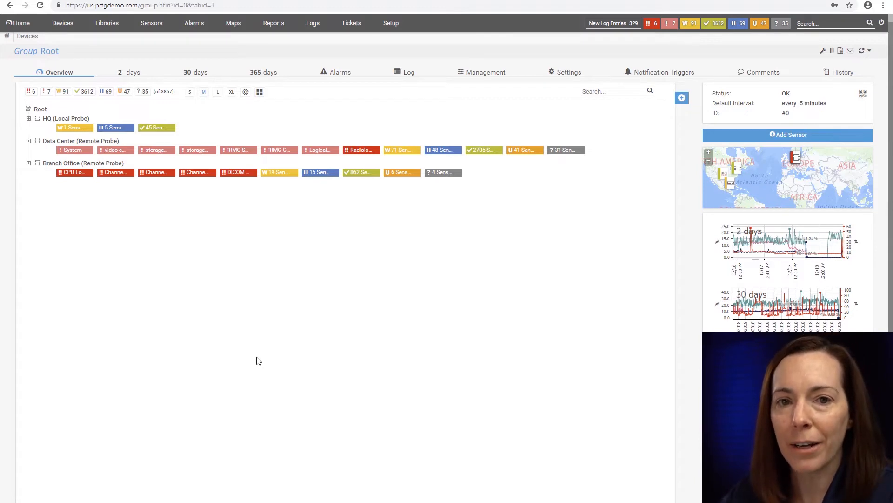
{"action": "mouse_move", "coordinate": [152, 114]}
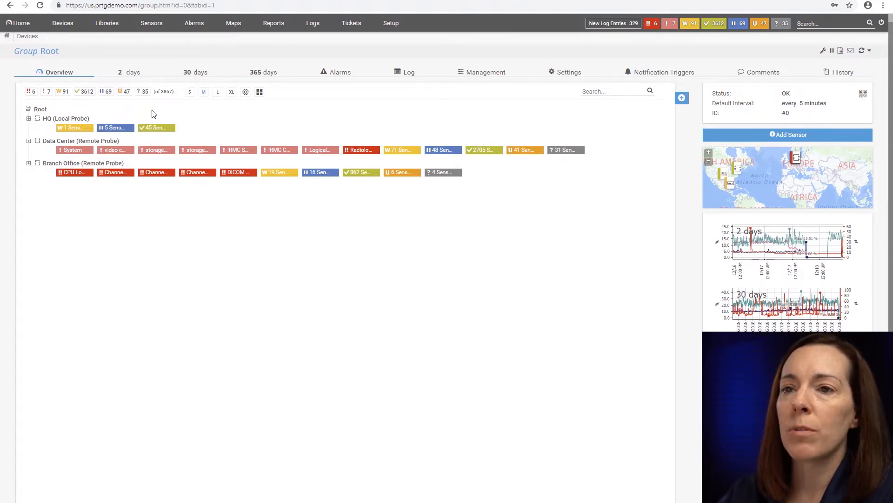
{"action": "mouse_move", "coordinate": [114, 275]}
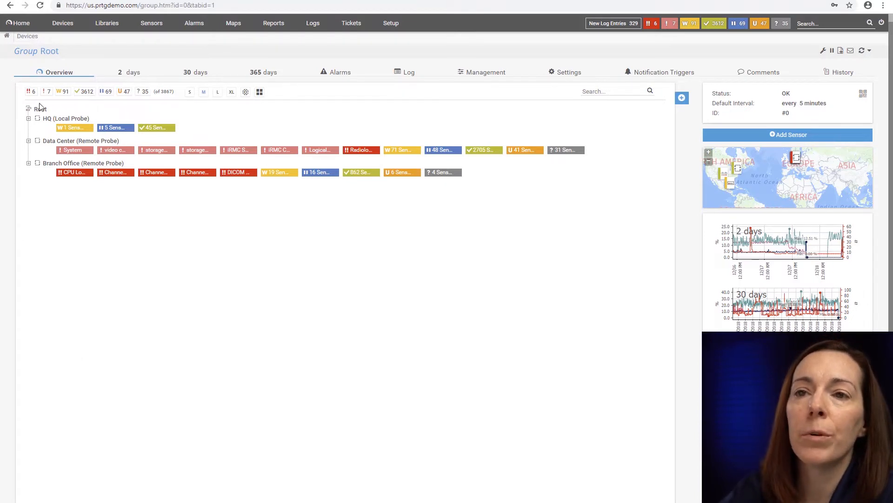
{"action": "mouse_move", "coordinate": [56, 239]}
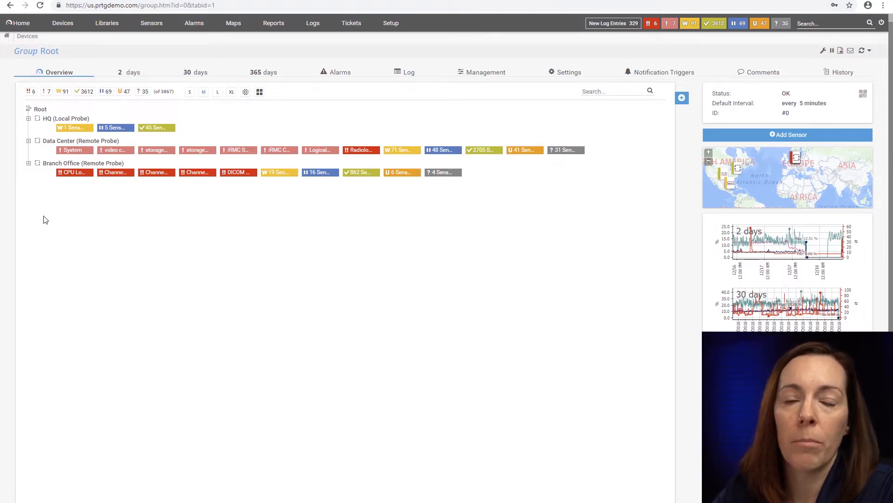
{"action": "mouse_move", "coordinate": [130, 110]}
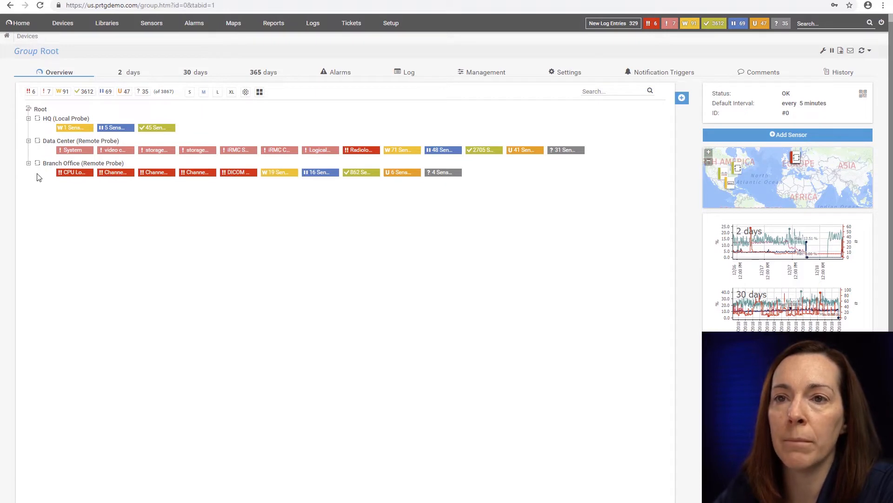
{"action": "mouse_move", "coordinate": [67, 244]}
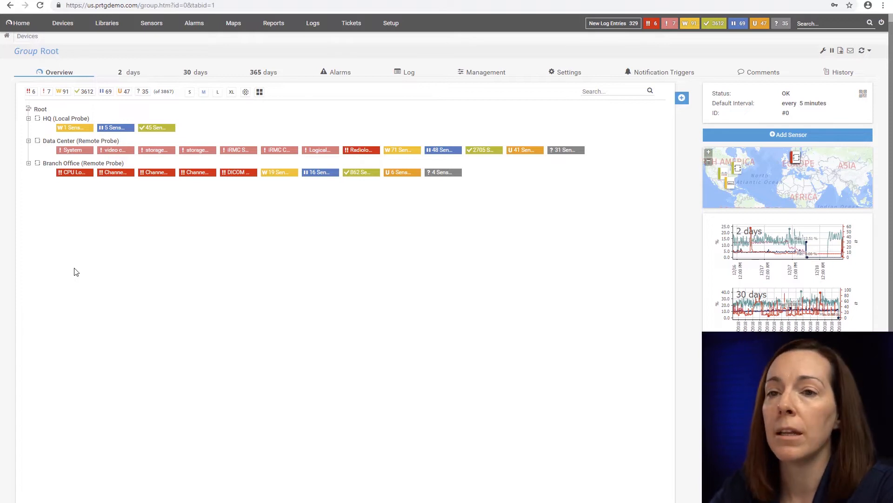
{"action": "mouse_move", "coordinate": [162, 277]}
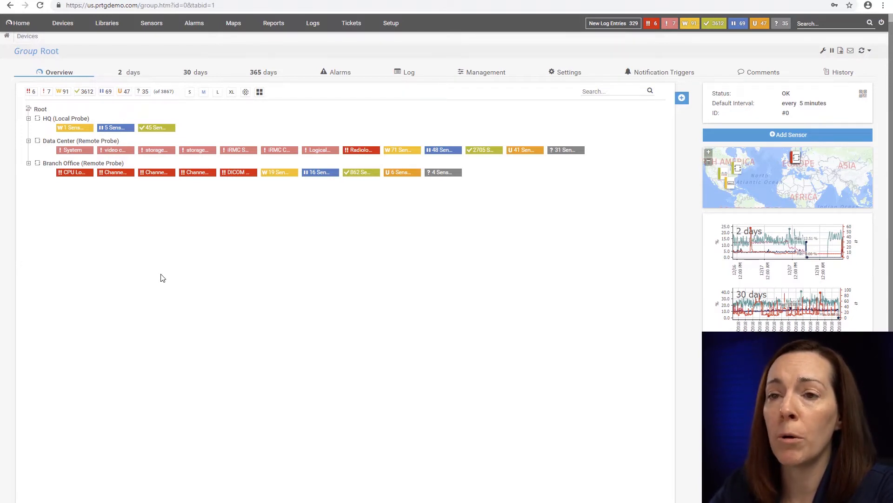
{"action": "mouse_move", "coordinate": [179, 353]}
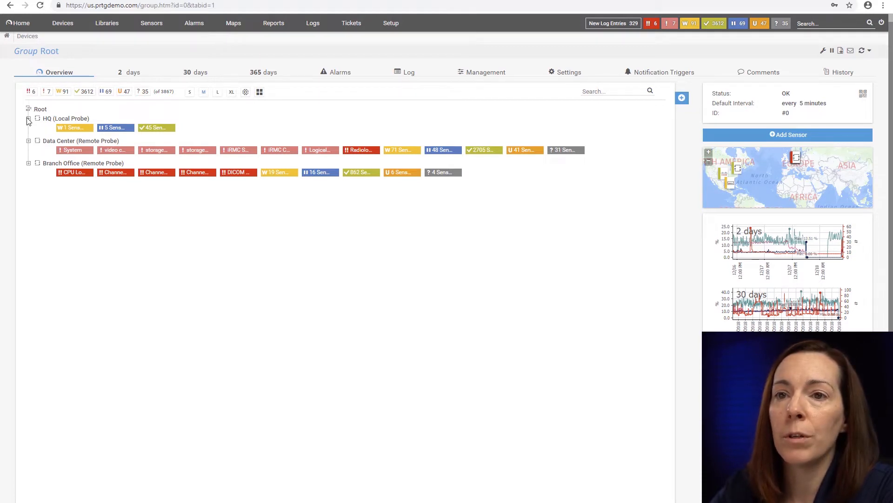
Expand the Data Center (Remote Probe) node to reveal its groups and probe device sensors
{"action": "left_click", "coordinate": [28, 142]}
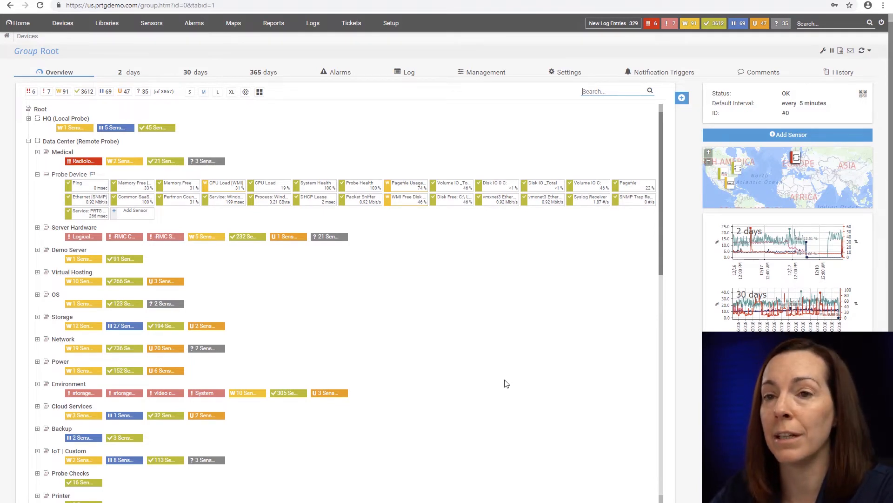
{"action": "mouse_move", "coordinate": [503, 382]}
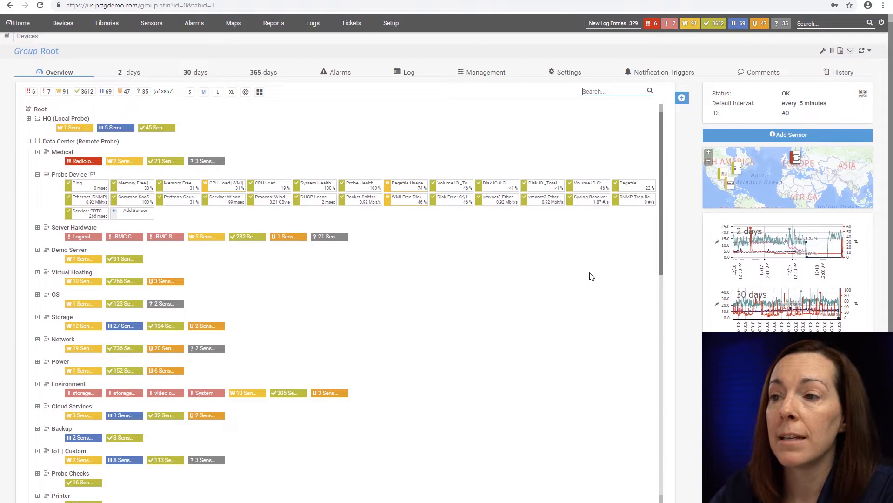
{"action": "mouse_move", "coordinate": [568, 293]}
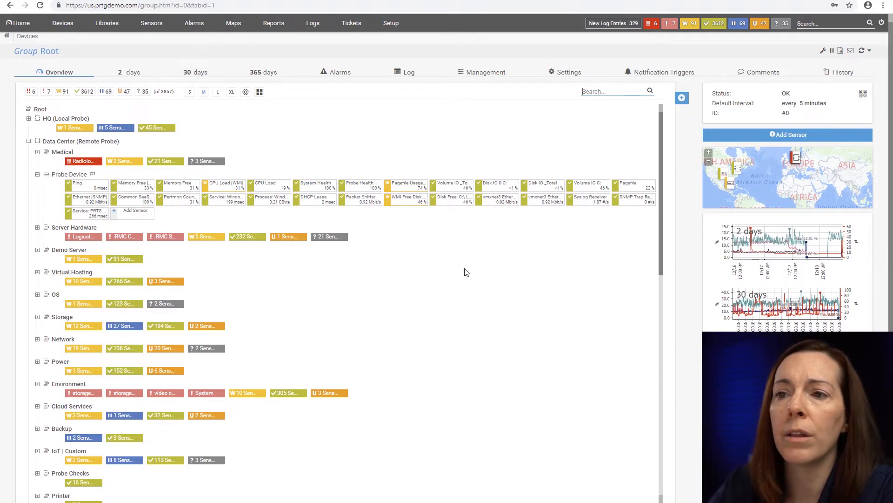
{"action": "mouse_move", "coordinate": [486, 284]}
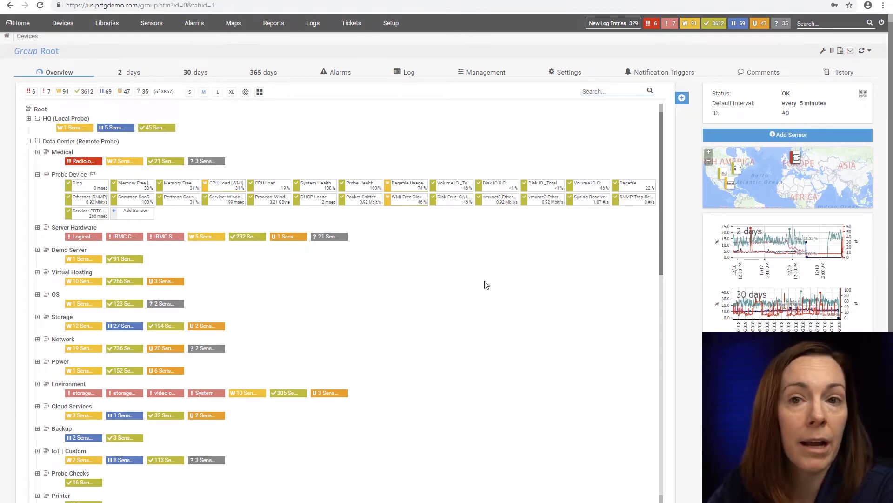
{"action": "mouse_move", "coordinate": [530, 315]}
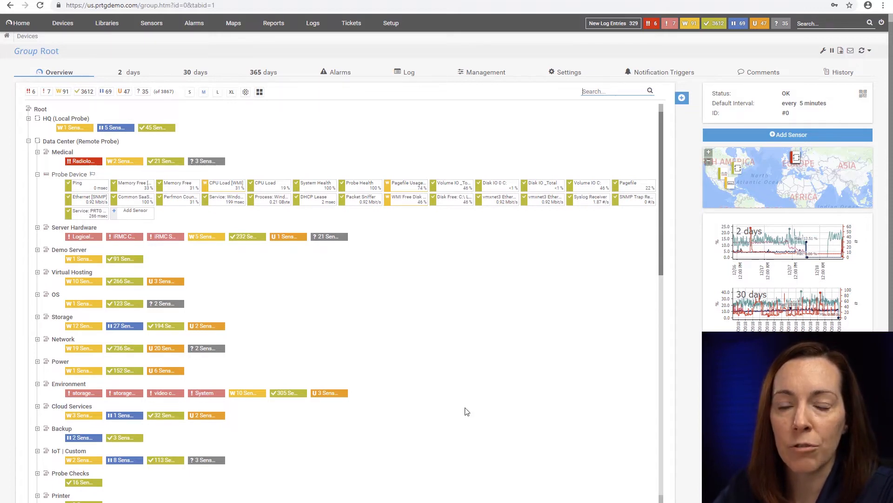
Scroll the device tree down to the Network group's Wireless and QoS devices and the Demo Domain servers
{"action": "scroll", "scroll_direction": "down", "scroll_amount": 3}
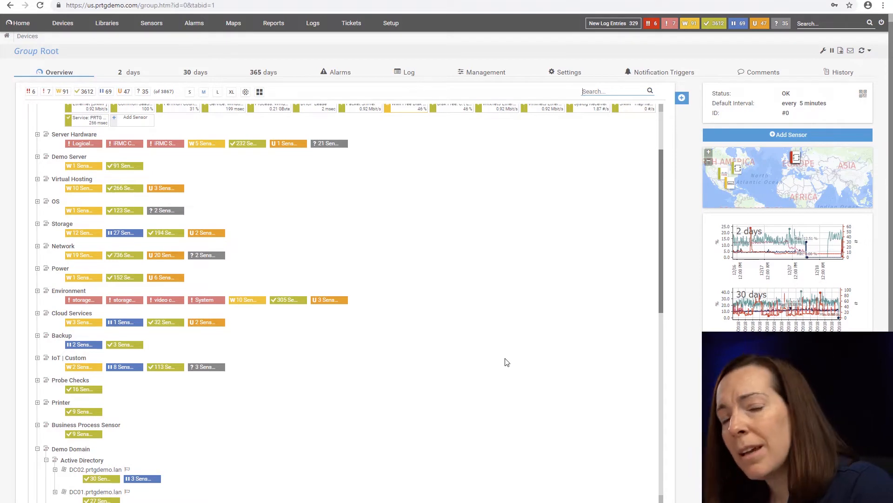
{"action": "mouse_move", "coordinate": [510, 367]}
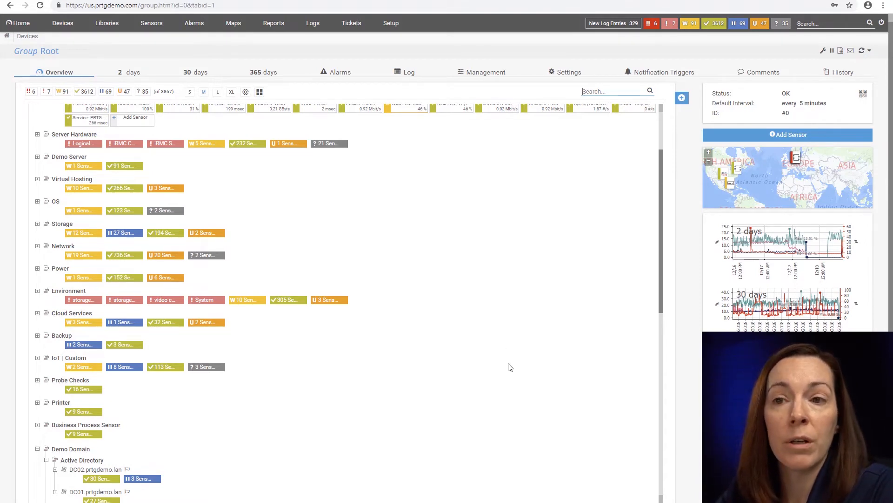
{"action": "mouse_move", "coordinate": [512, 369]}
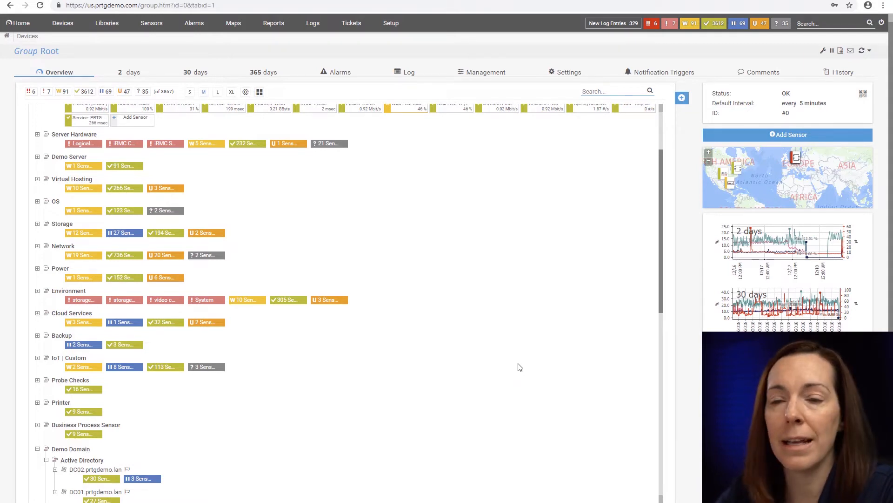
{"action": "mouse_move", "coordinate": [34, 147]}
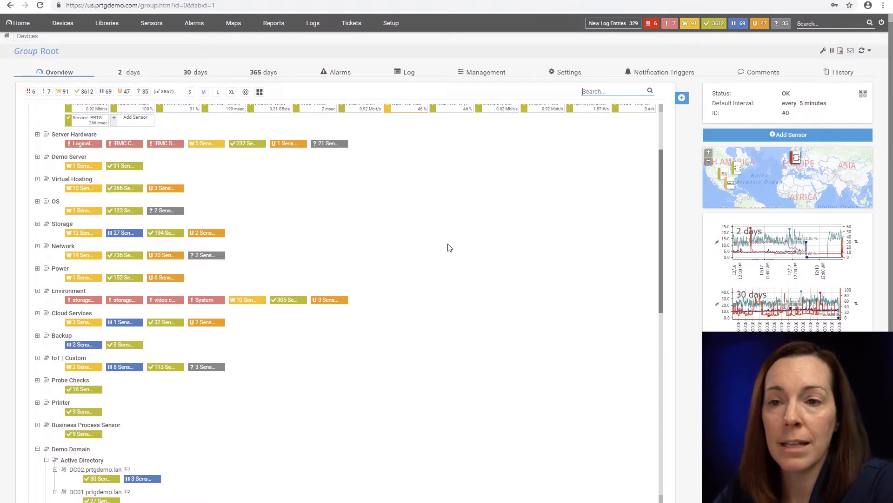
{"action": "mouse_move", "coordinate": [499, 254]}
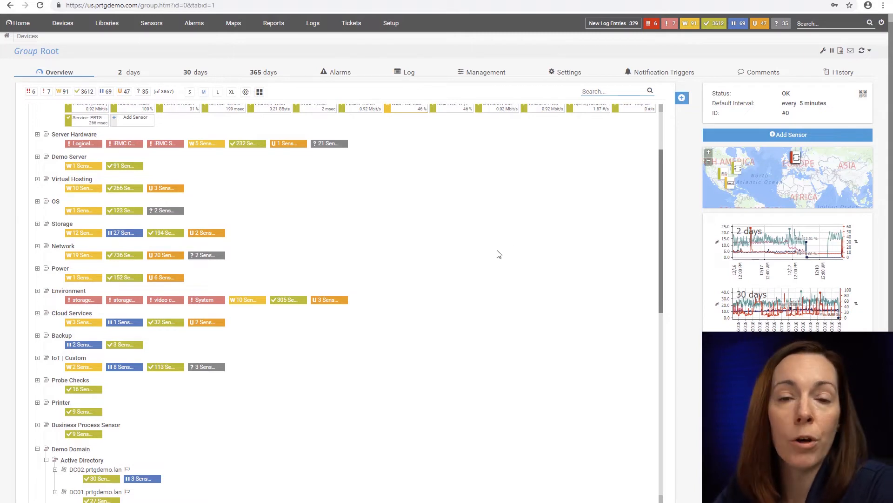
{"action": "mouse_move", "coordinate": [482, 258]}
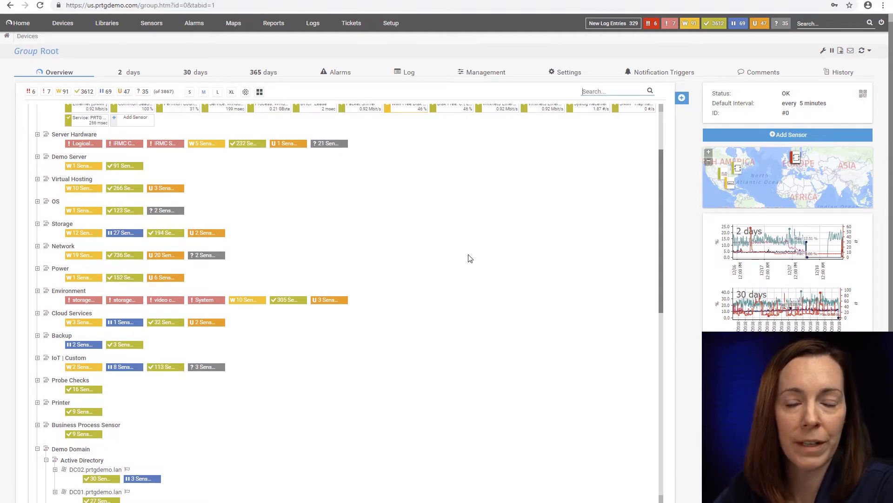
{"action": "mouse_move", "coordinate": [413, 218]}
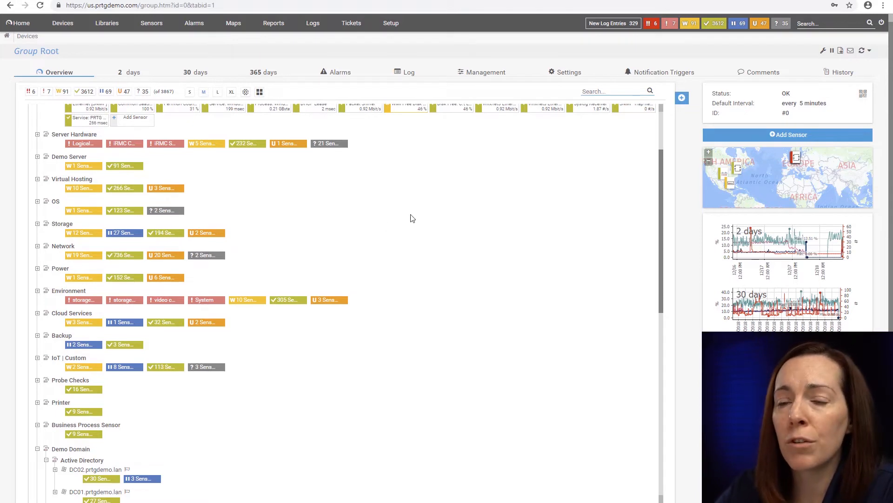
{"action": "mouse_move", "coordinate": [409, 225]}
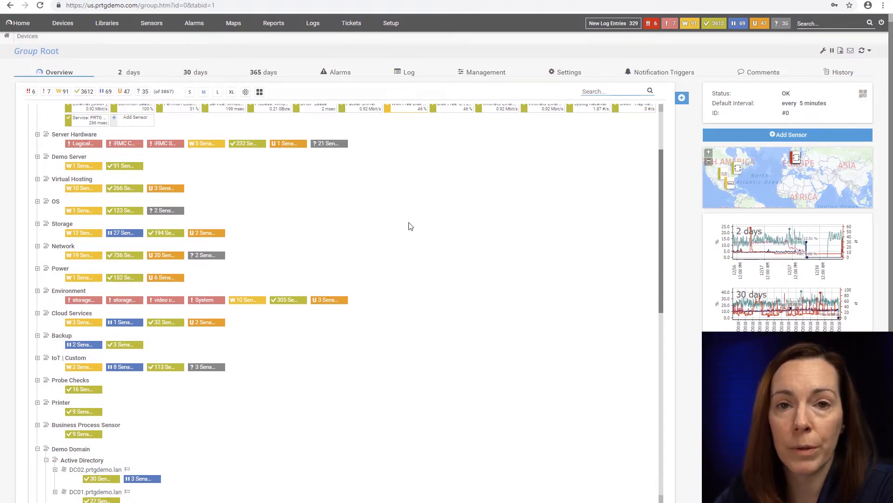
{"action": "mouse_move", "coordinate": [438, 221]}
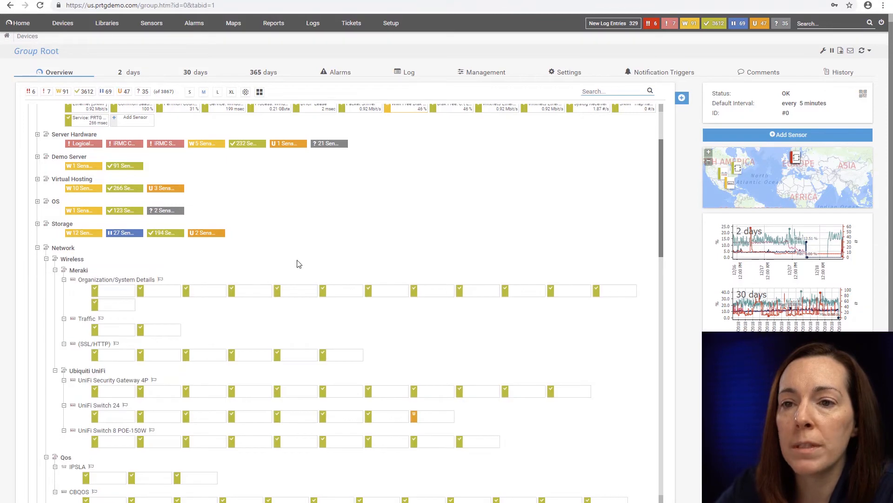
Expand the Switch group and bring the Juniper EX4550 Traffic device with its Ping and traffic sensors into view
{"action": "scroll", "scroll_direction": "down", "scroll_amount": 3}
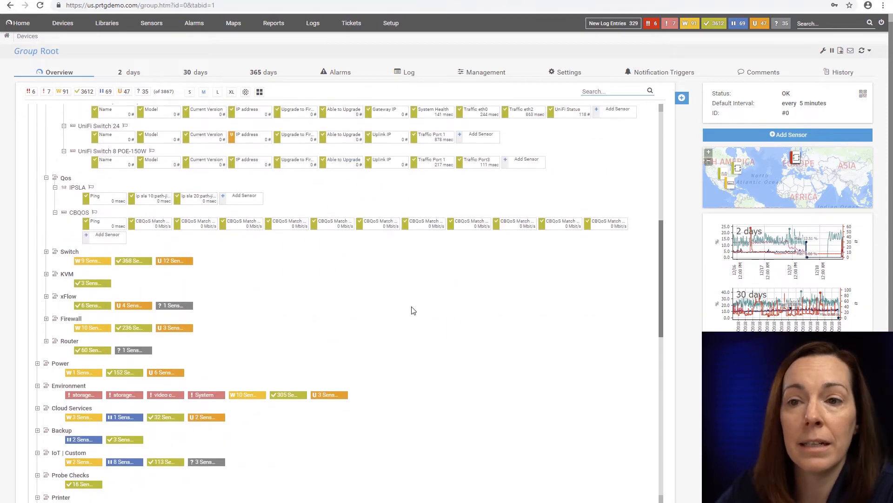
{"action": "left_click", "coordinate": [46, 253]}
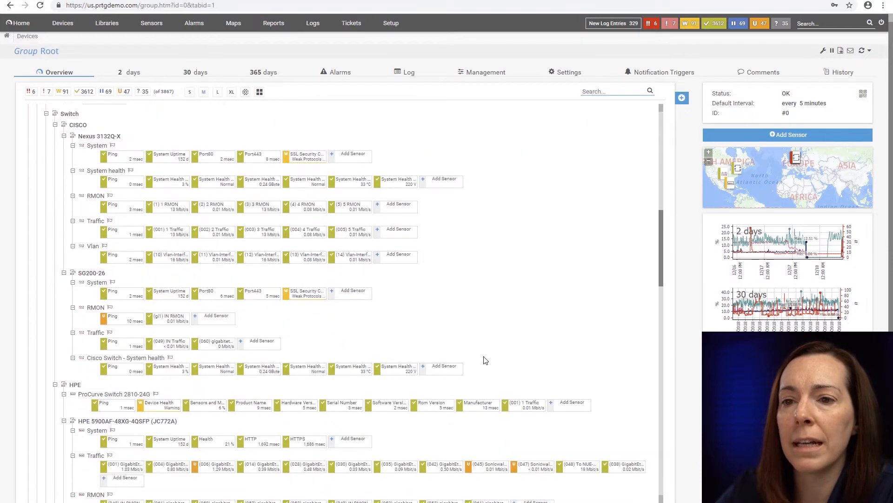
{"action": "scroll", "scroll_direction": "down", "scroll_amount": 3}
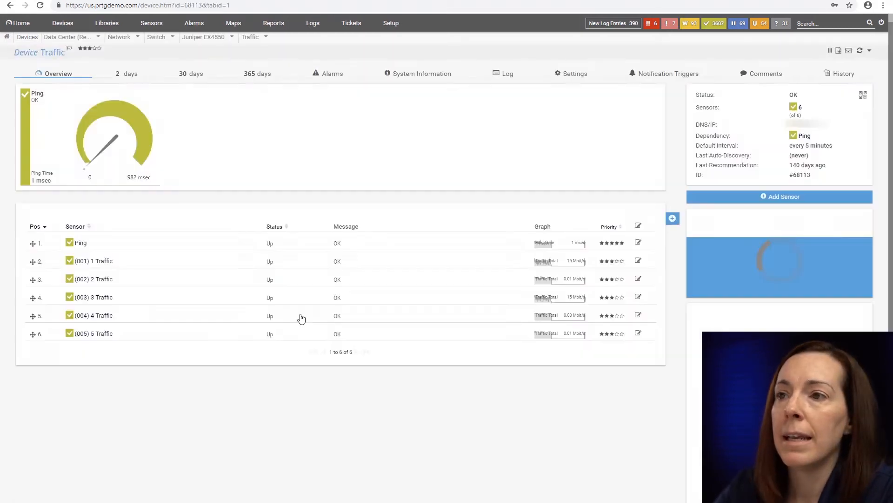
Show the Traffic device's Basic Device Settings and device type options
{"action": "left_click", "coordinate": [578, 73]}
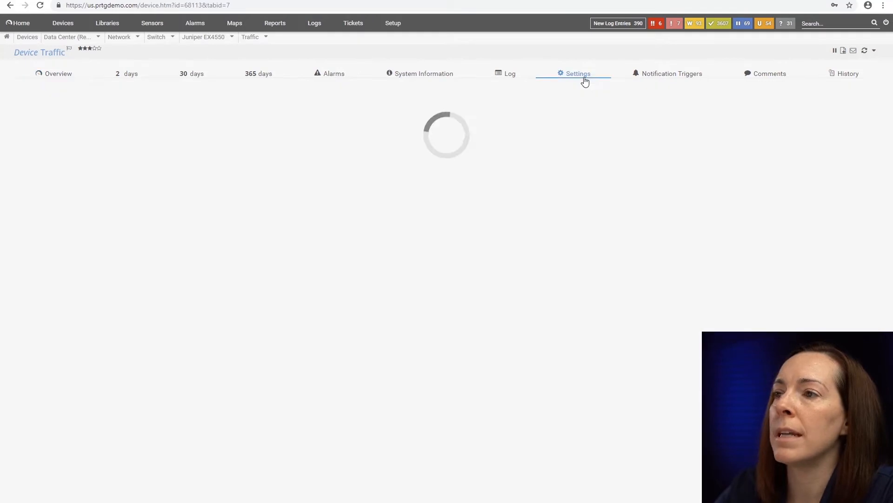
{"action": "left_click", "coordinate": [577, 73]}
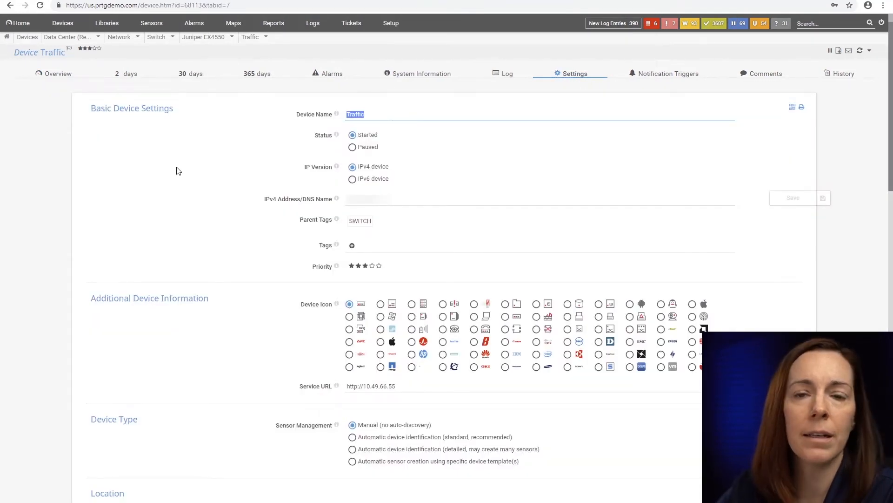
{"action": "mouse_move", "coordinate": [419, 201]}
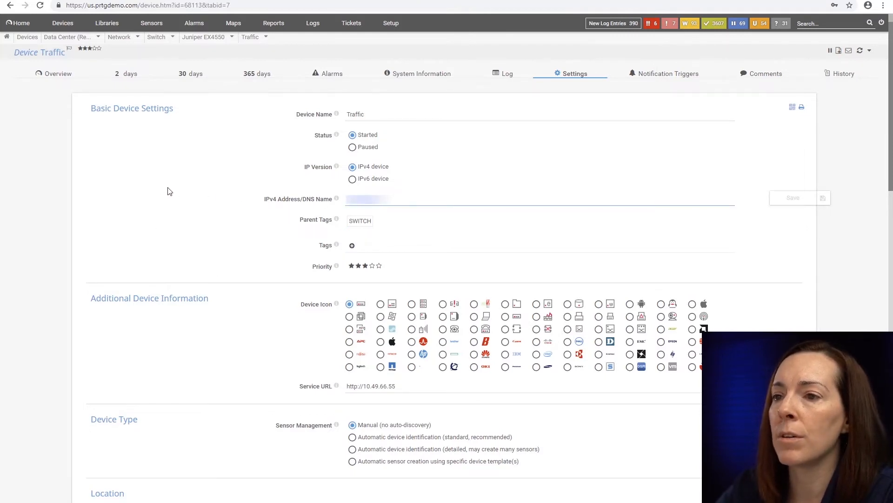
{"action": "mouse_move", "coordinate": [195, 204]}
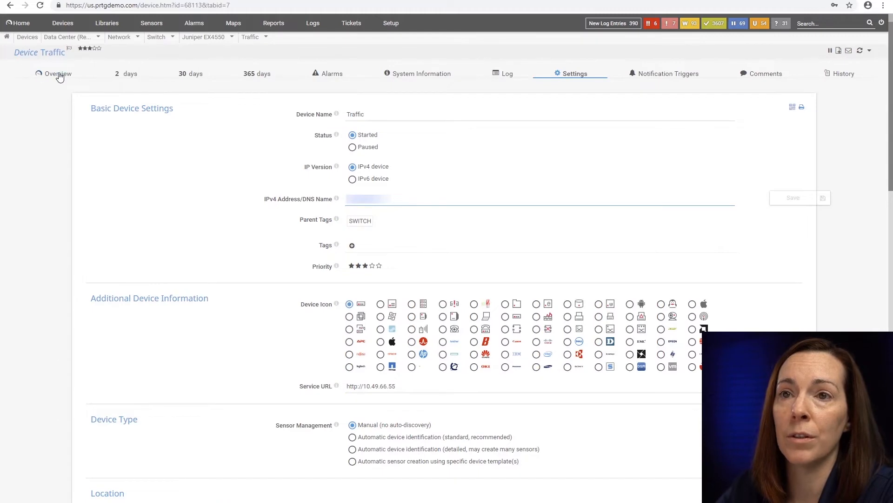
Return to the Traffic device overview listing its Ping and five traffic sensors
{"action": "left_click", "coordinate": [58, 73]}
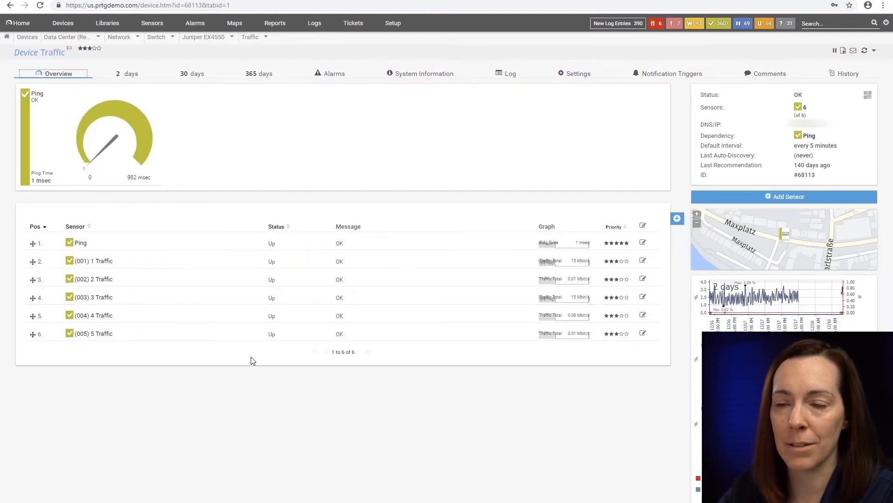
{"action": "mouse_move", "coordinate": [248, 363]}
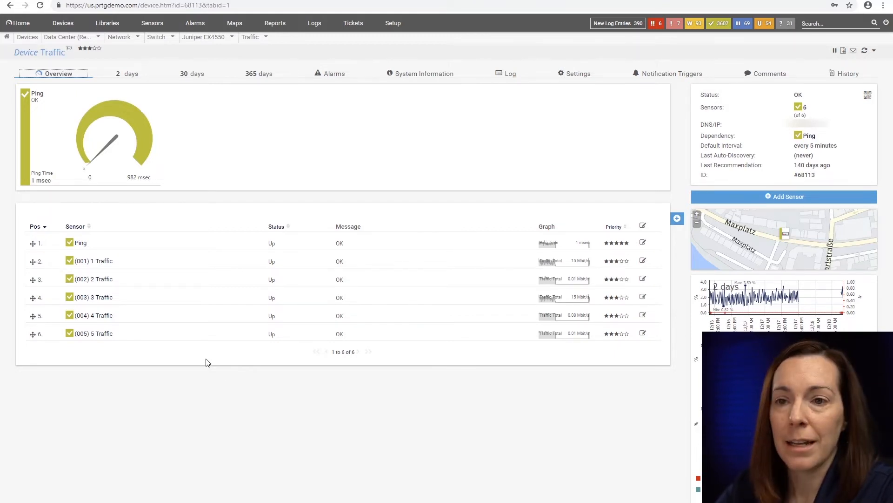
{"action": "mouse_move", "coordinate": [193, 374]}
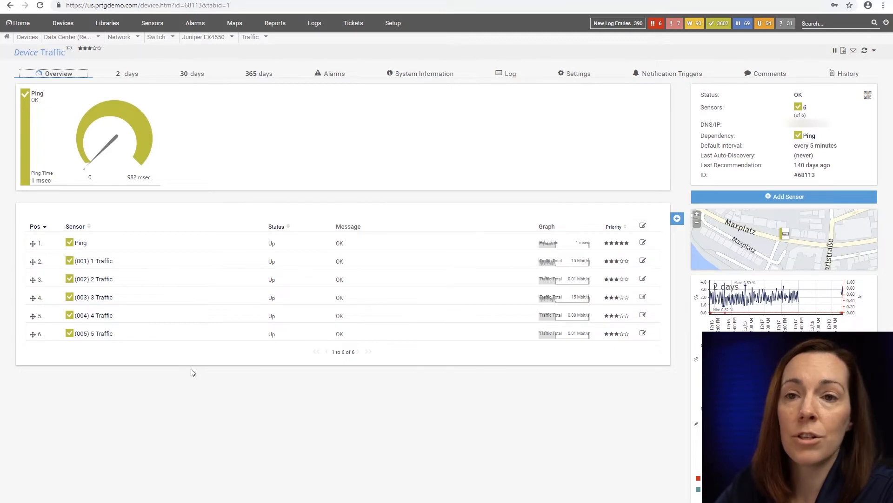
{"action": "mouse_move", "coordinate": [196, 380]}
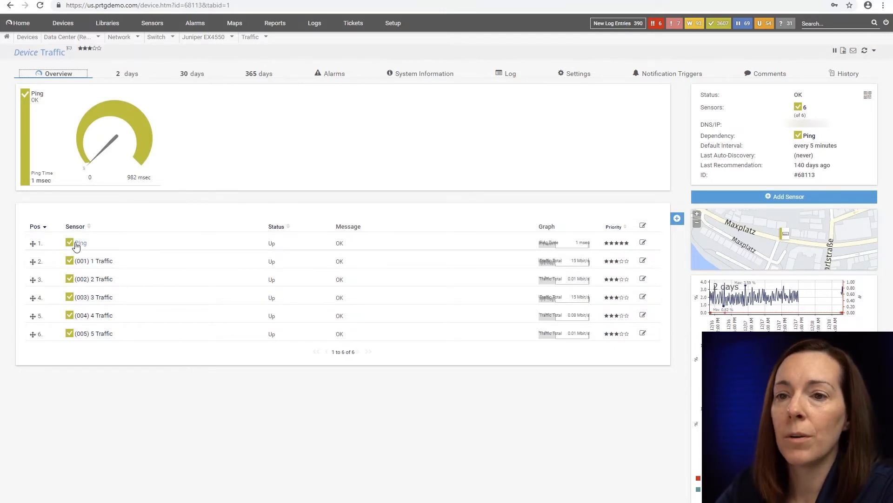
View the Ping sensor's channels, then the (002) 2 Traffic sensor's basic and channel settings
{"action": "left_click", "coordinate": [80, 243]}
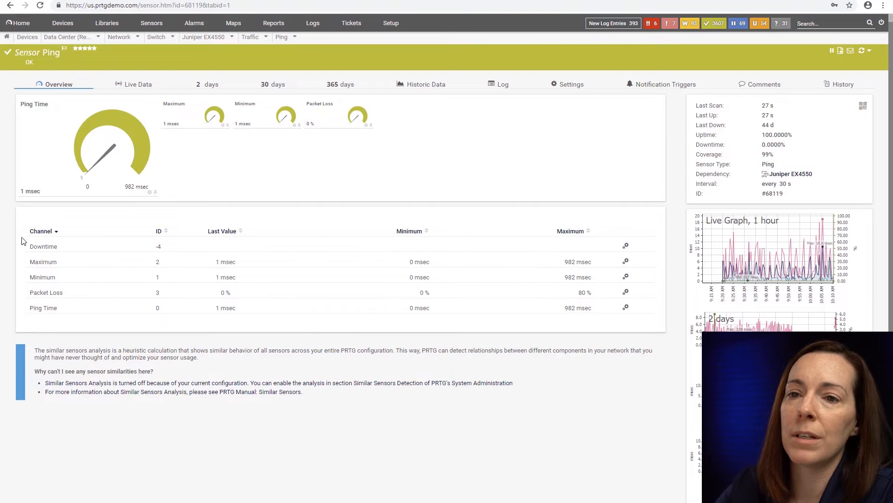
{"action": "mouse_move", "coordinate": [34, 204]}
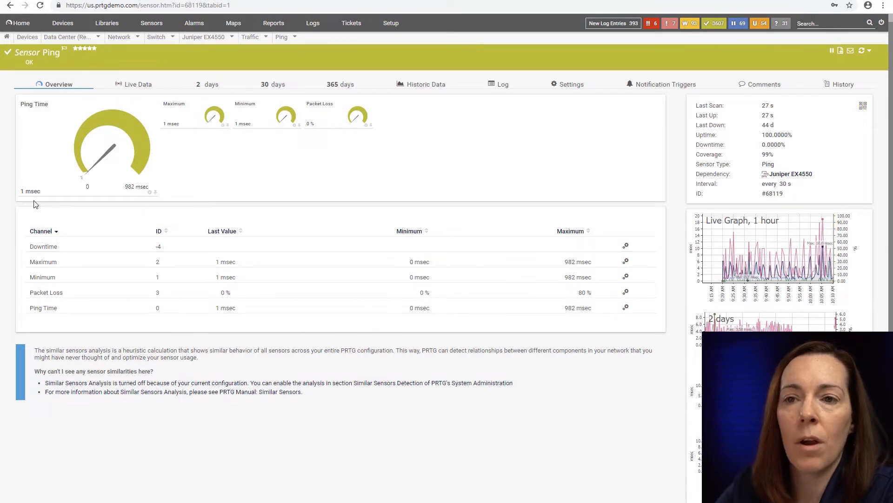
{"action": "mouse_move", "coordinate": [109, 221]}
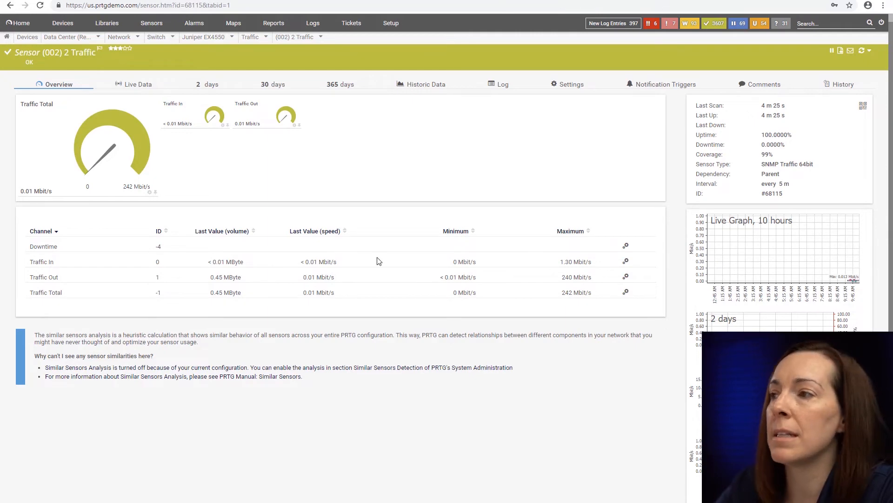
{"action": "left_click", "coordinate": [569, 84]}
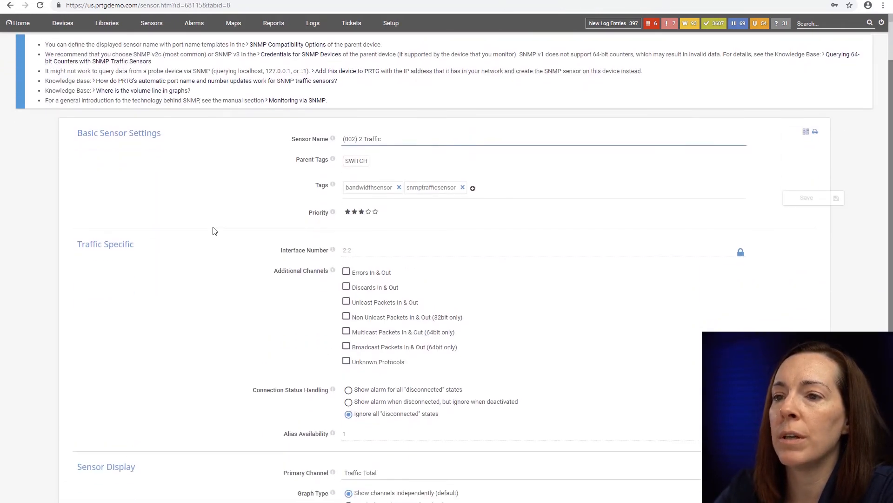
{"action": "scroll", "scroll_direction": "down", "scroll_amount": 3}
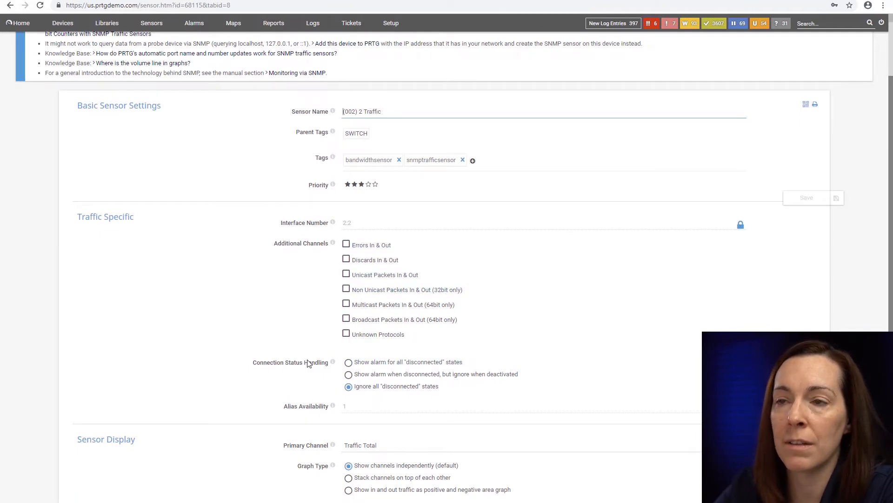
Browse the Root group's full device tree down to the (060) gigabitethernet12 Traffic sensor and back
{"action": "left_click", "coordinate": [63, 23]}
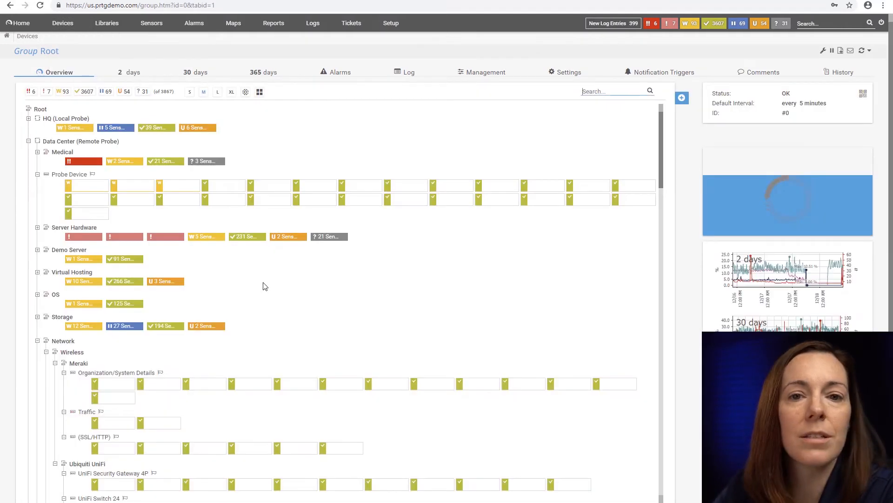
{"action": "scroll", "scroll_direction": "down", "scroll_amount": 3}
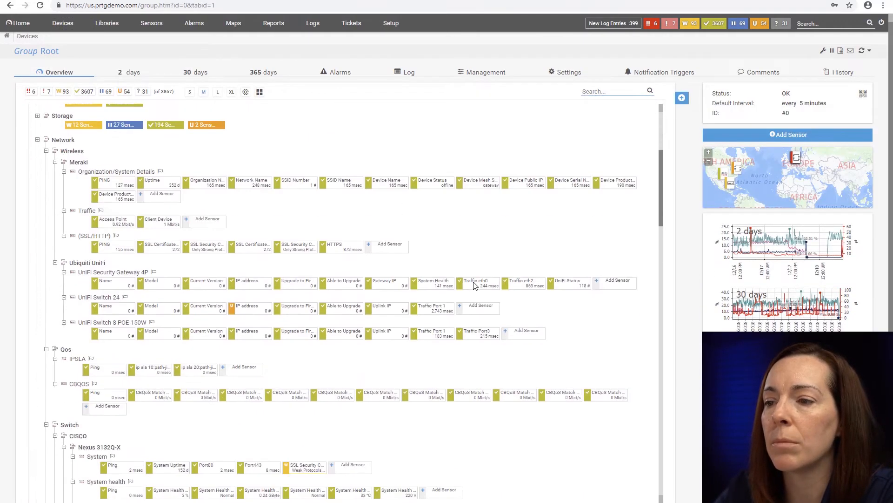
{"action": "scroll", "scroll_direction": "down", "scroll_amount": 3}
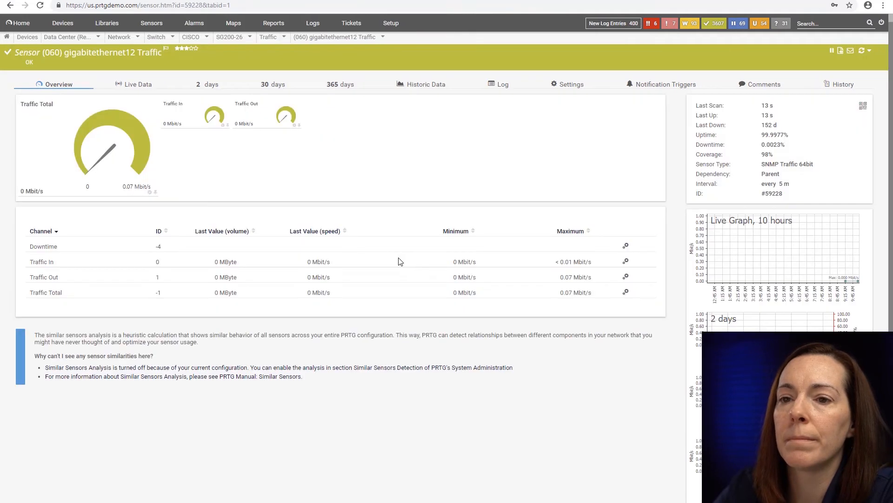
{"action": "mouse_move", "coordinate": [132, 165]}
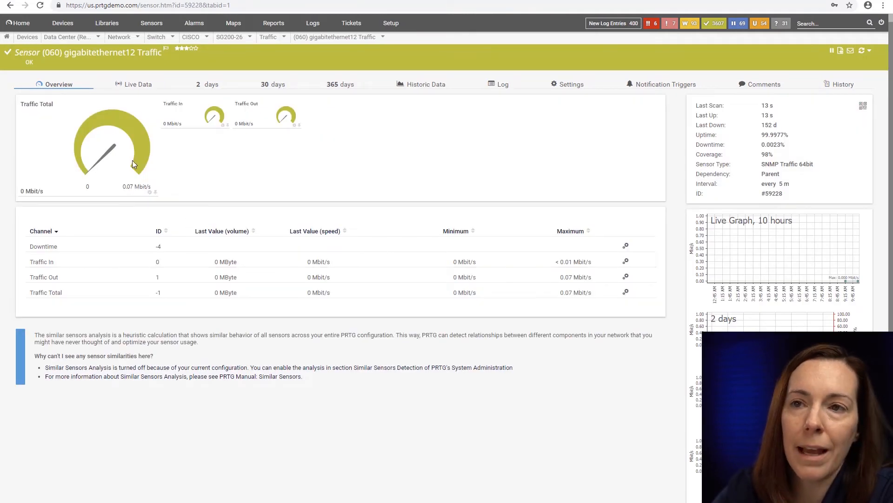
{"action": "left_click", "coordinate": [63, 23]}
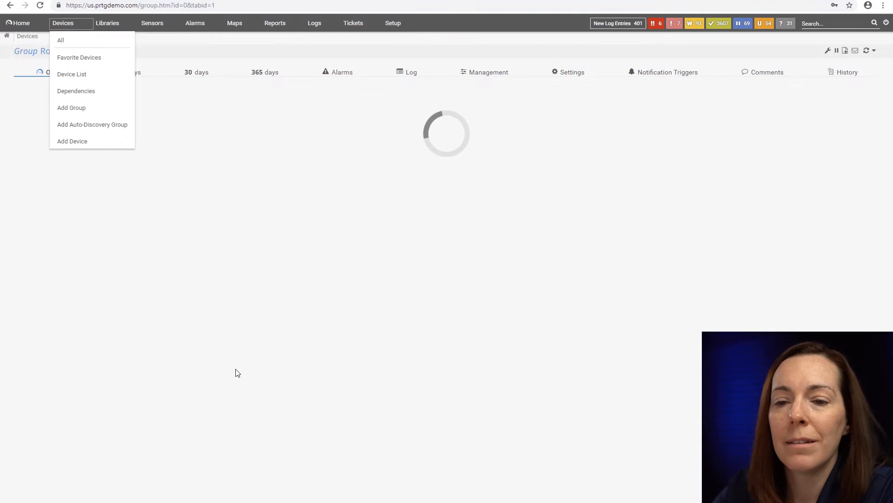
{"action": "mouse_move", "coordinate": [223, 315]}
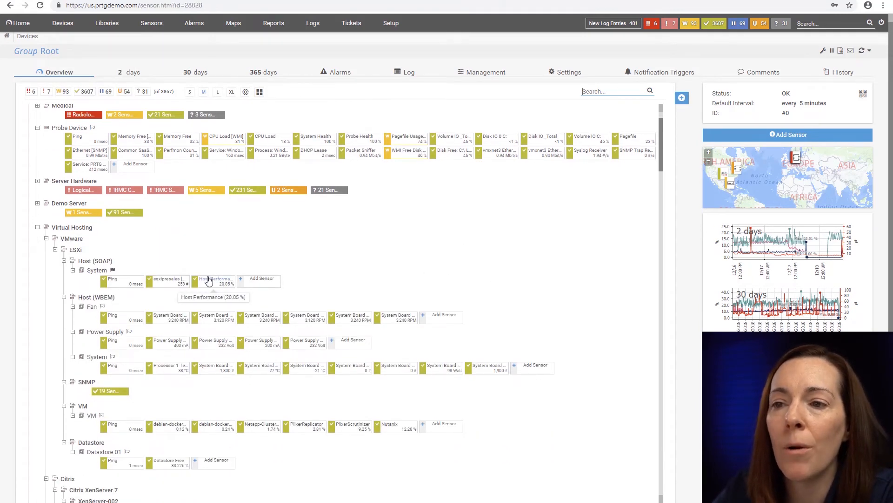
Inspect the VMware Host Performance sensor's channels, then head to the Root group's Settings
{"action": "left_click", "coordinate": [215, 279]}
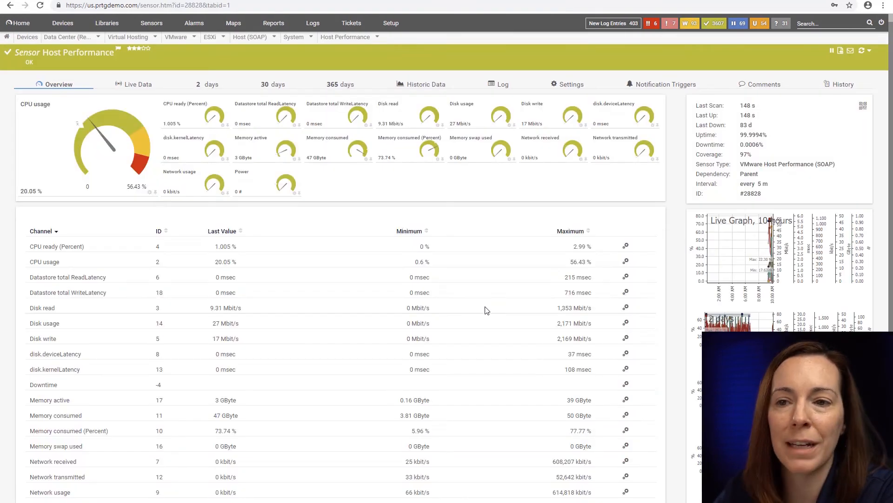
{"action": "scroll", "scroll_direction": "down", "scroll_amount": 3}
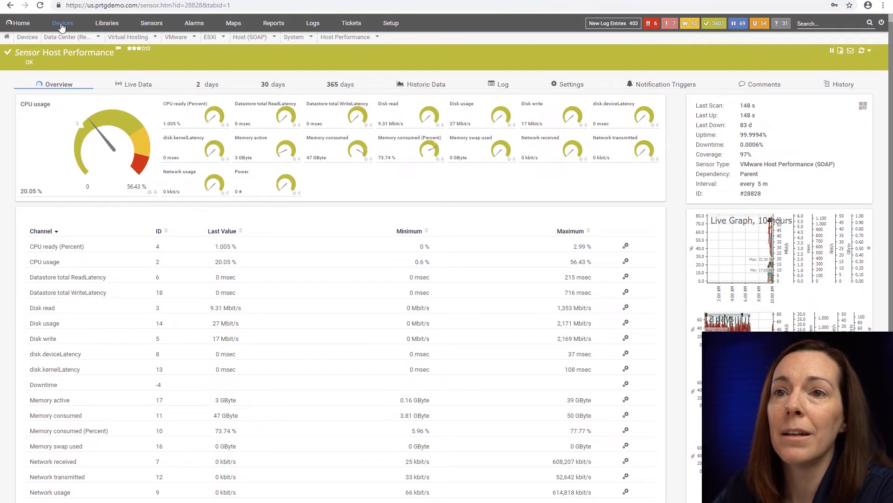
{"action": "left_click", "coordinate": [62, 22]}
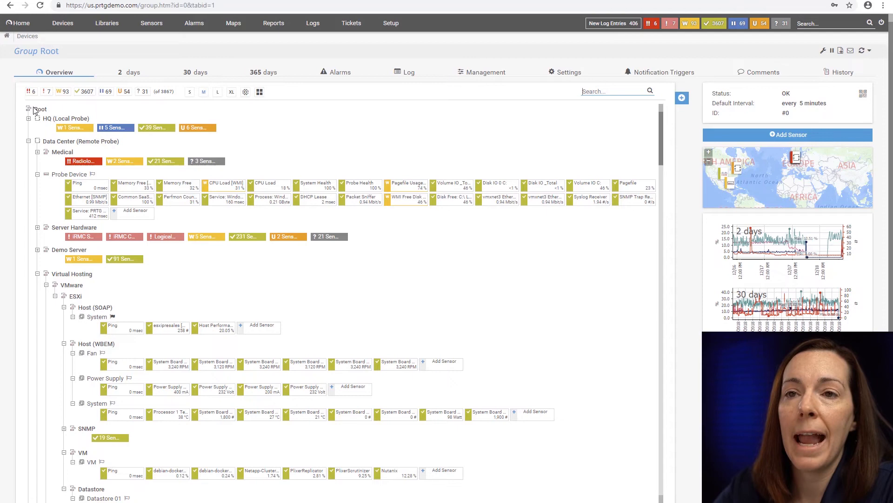
{"action": "mouse_move", "coordinate": [272, 412]}
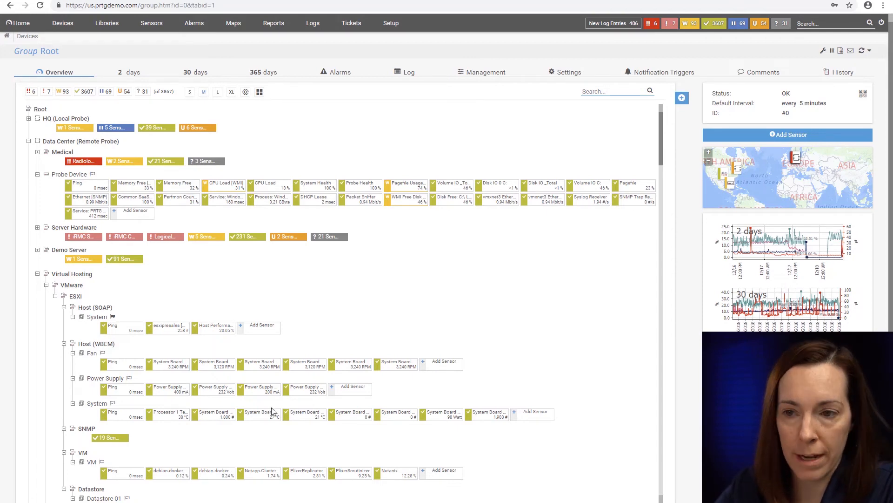
{"action": "left_click", "coordinate": [568, 72]}
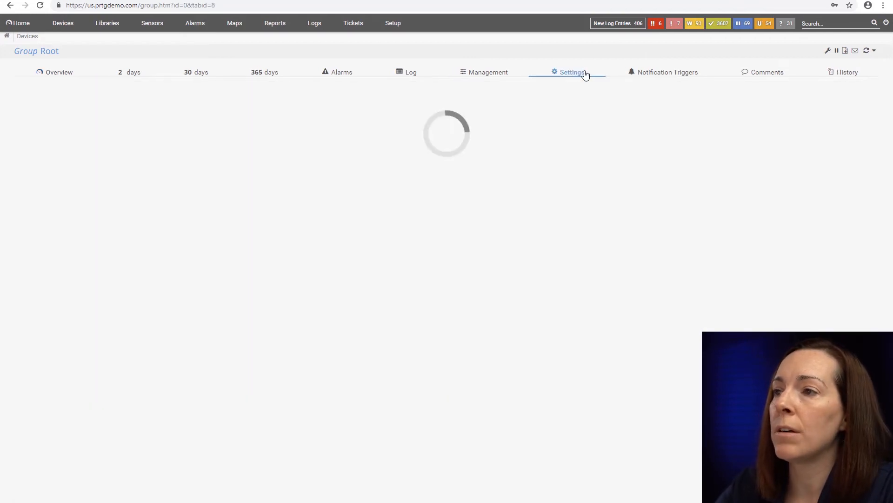
Review Root's default credentials, scanning interval, access rights and channel unit sections
{"action": "left_click", "coordinate": [568, 72]}
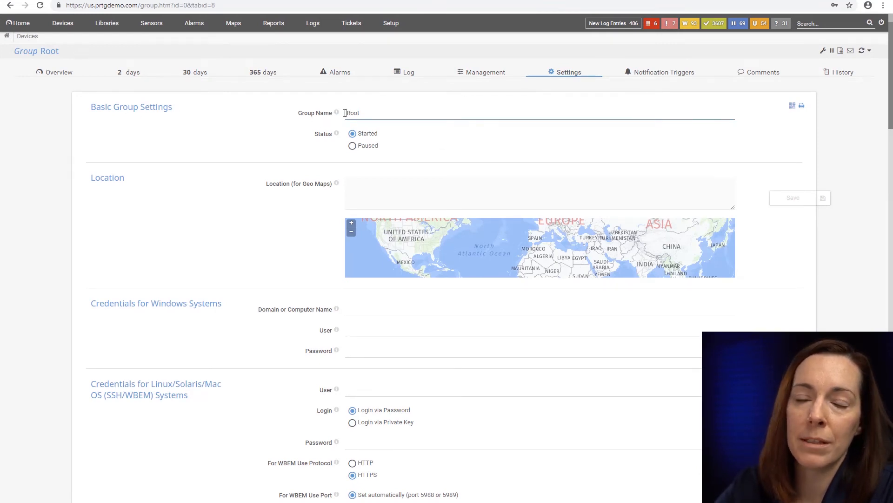
{"action": "scroll", "scroll_direction": "down", "scroll_amount": 3}
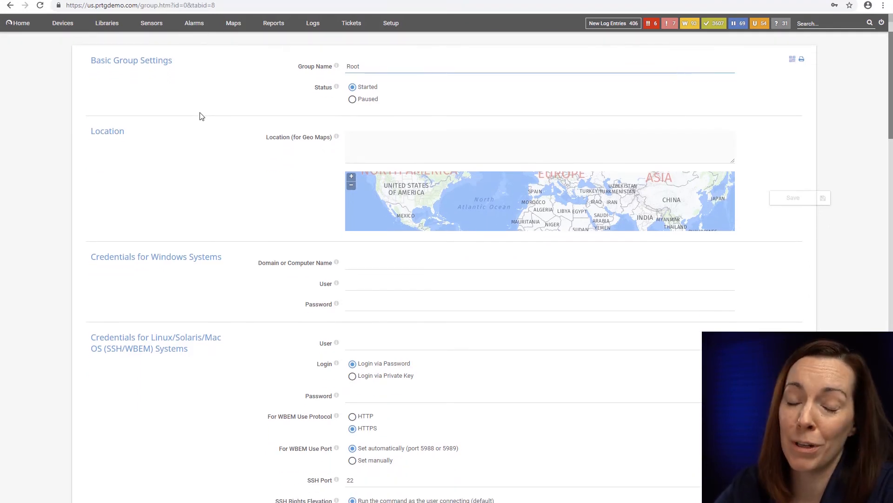
{"action": "scroll", "scroll_direction": "down", "scroll_amount": 3}
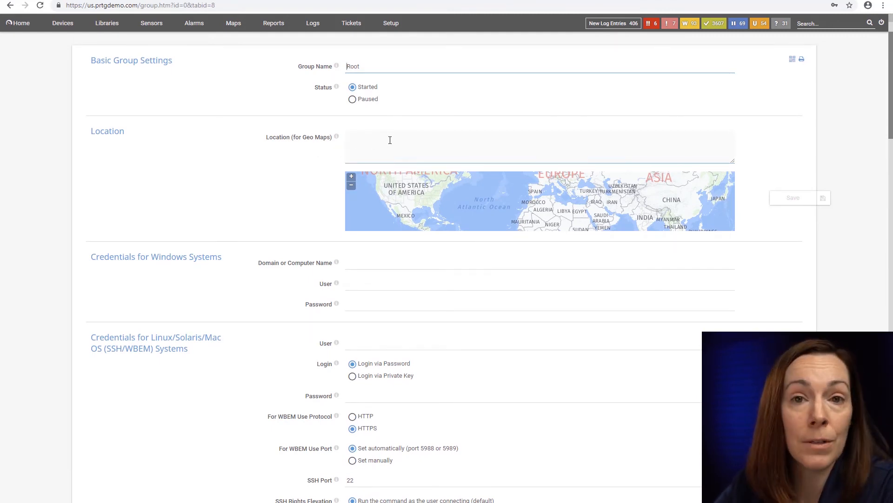
{"action": "scroll", "scroll_direction": "down", "scroll_amount": 3}
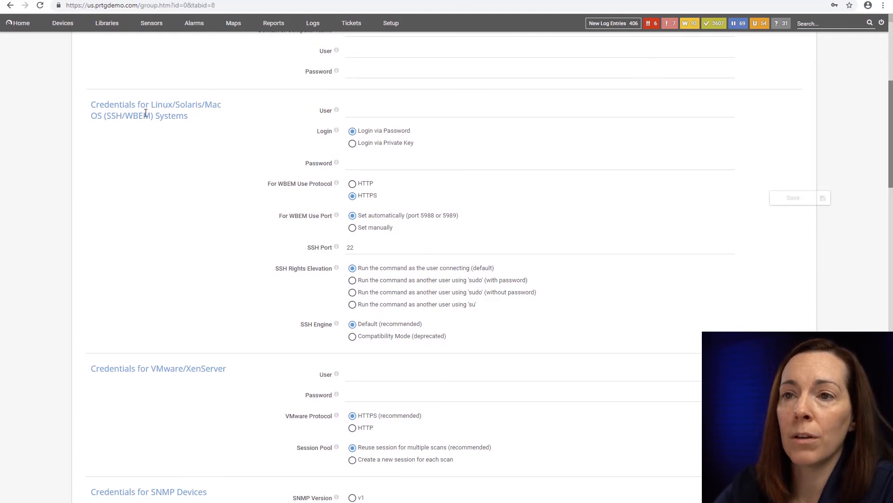
{"action": "scroll", "scroll_direction": "down", "scroll_amount": 3}
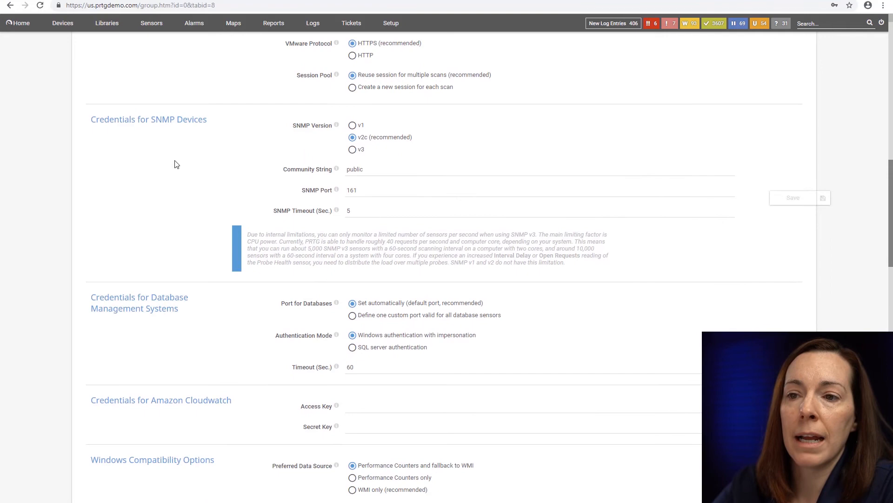
{"action": "scroll", "scroll_direction": "down", "scroll_amount": 3}
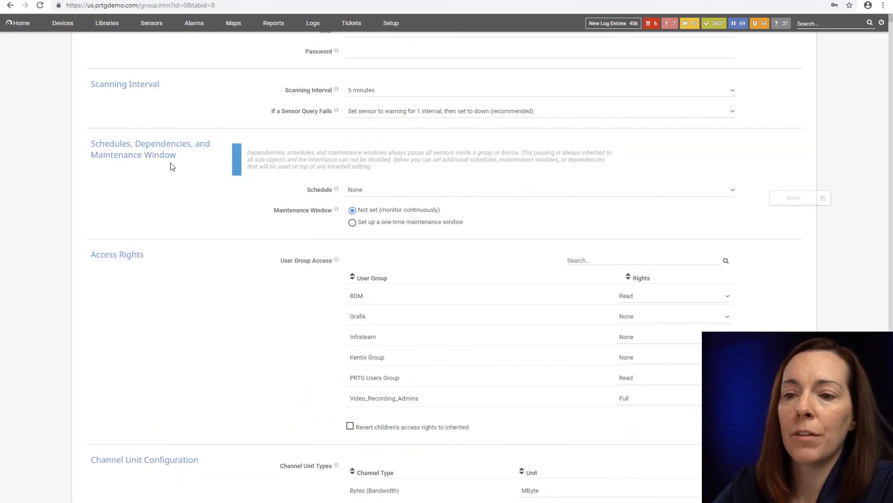
{"action": "mouse_move", "coordinate": [120, 234]}
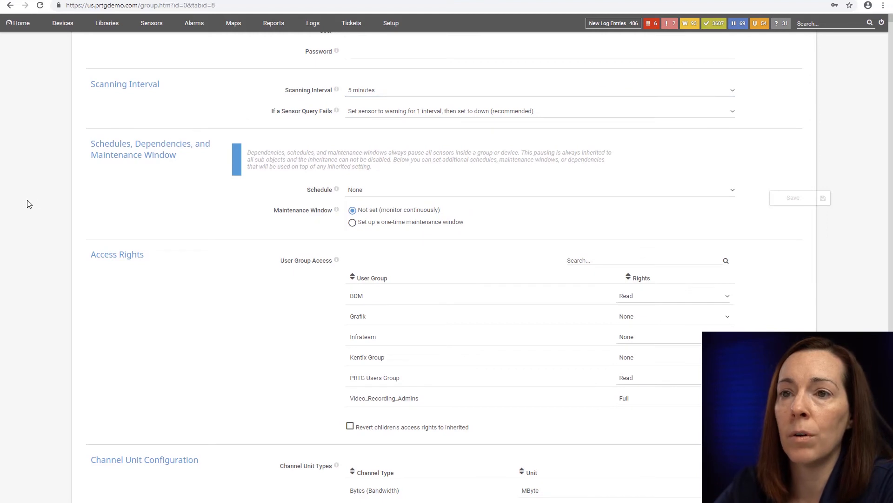
{"action": "mouse_move", "coordinate": [176, 148]}
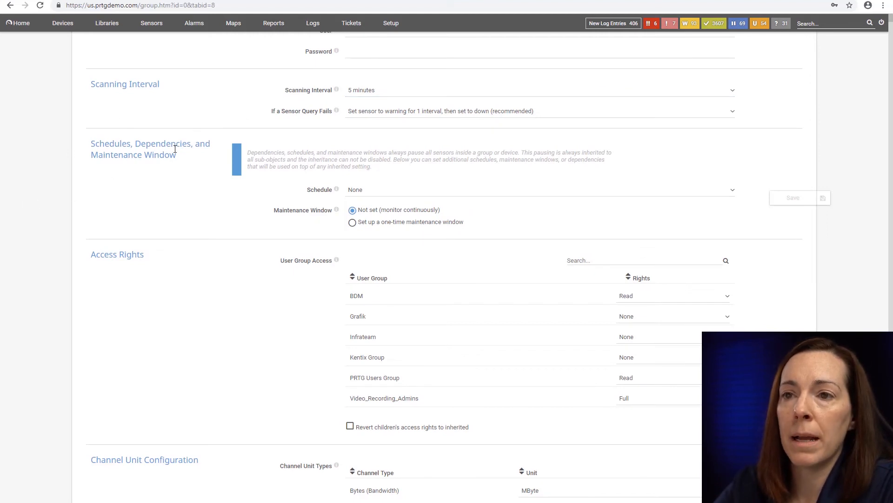
{"action": "scroll", "scroll_direction": "down", "scroll_amount": 3}
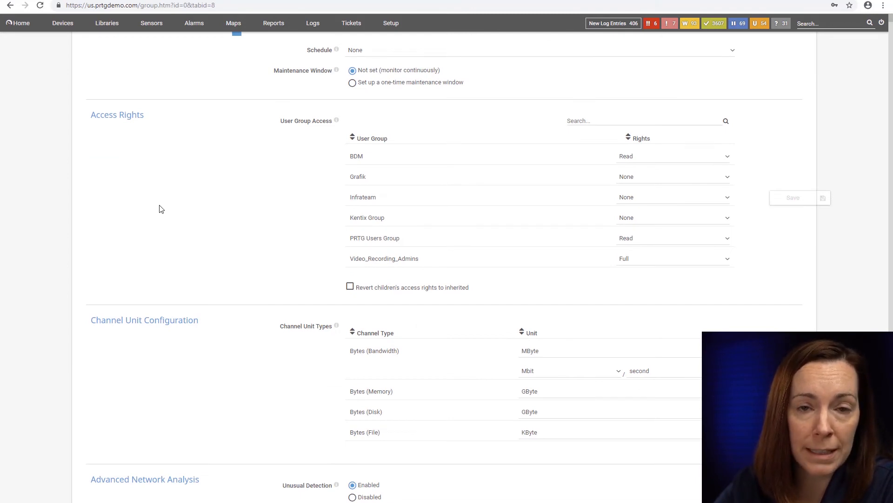
{"action": "scroll", "scroll_direction": "down", "scroll_amount": 3}
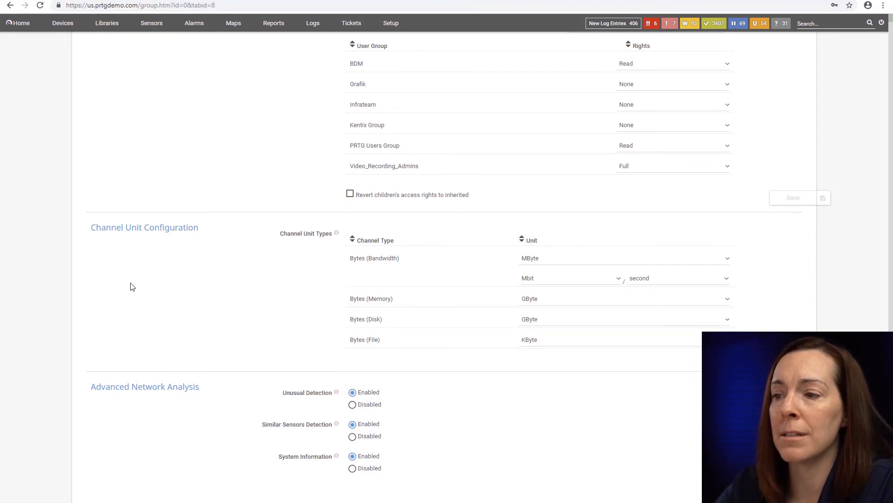
{"action": "scroll", "scroll_direction": "up", "scroll_amount": 3}
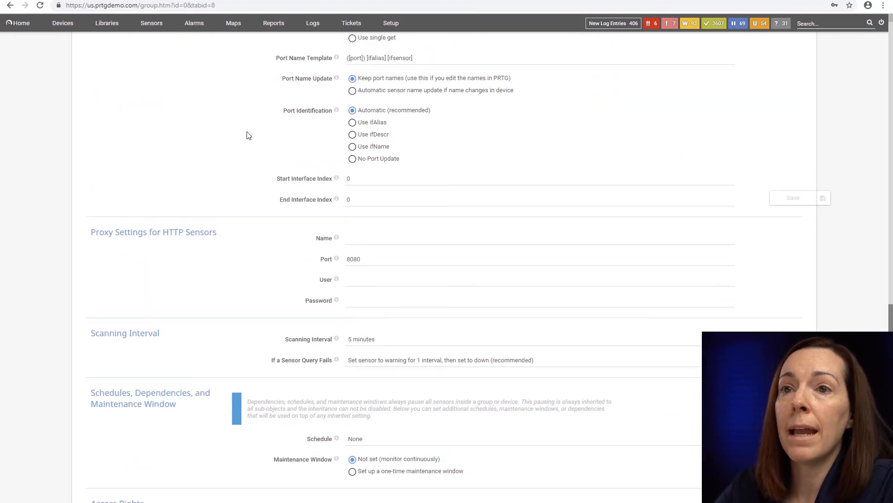
Check the Citrix group's settings, all inheriting from Virtual Hosting, then return to the device tree
{"action": "left_click", "coordinate": [63, 23]}
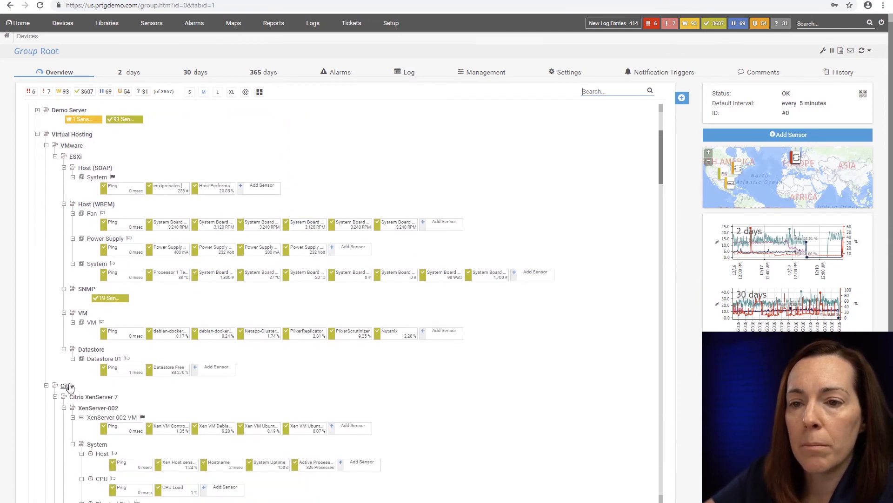
{"action": "left_click", "coordinate": [67, 385]}
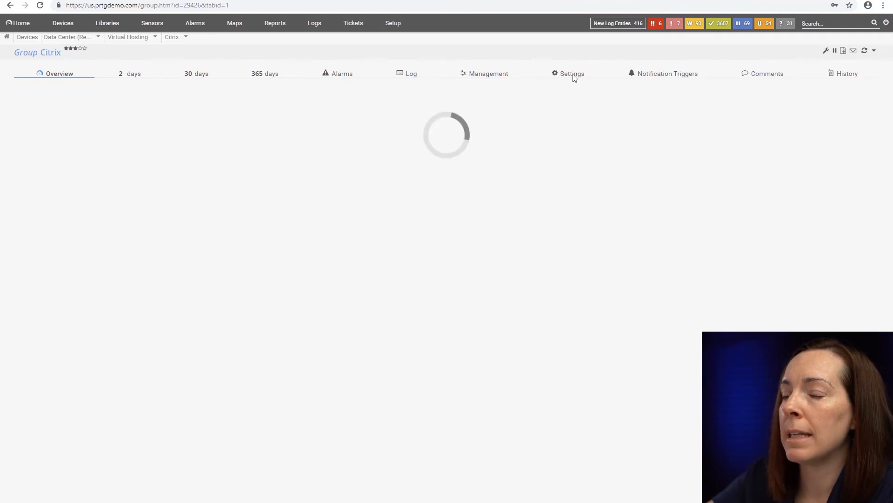
{"action": "left_click", "coordinate": [572, 73]}
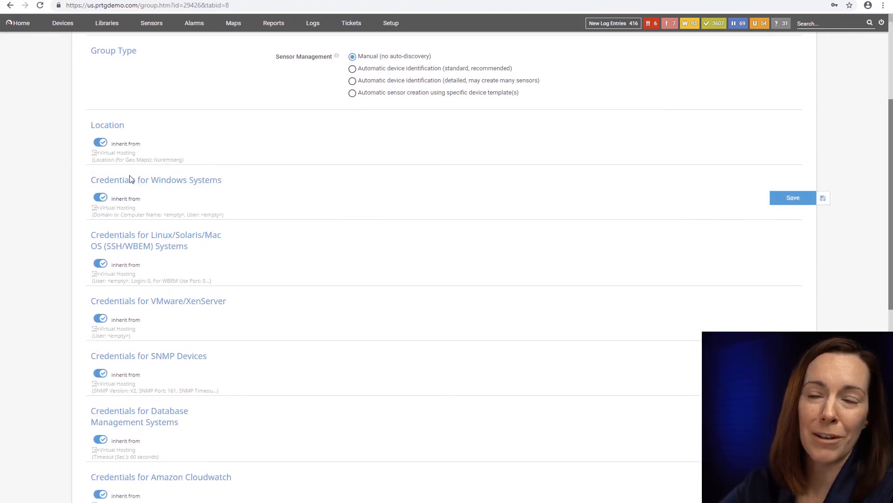
{"action": "scroll", "scroll_direction": "down", "scroll_amount": 3}
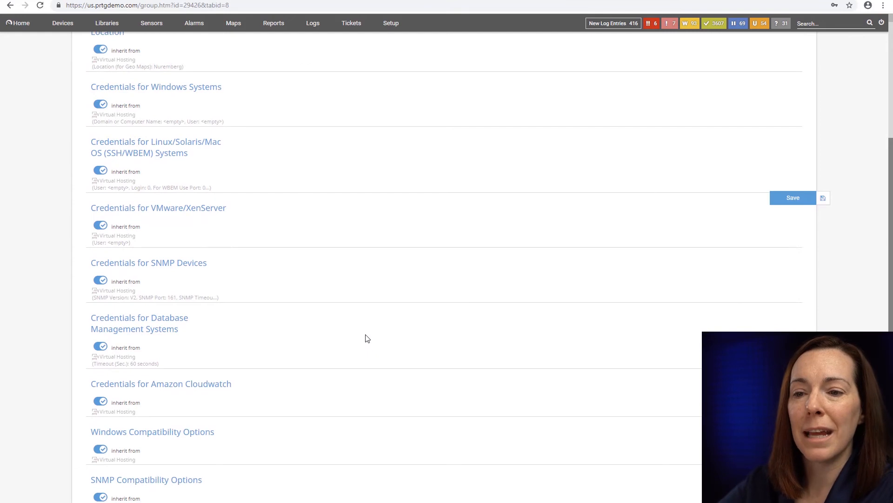
{"action": "scroll", "scroll_direction": "down", "scroll_amount": 3}
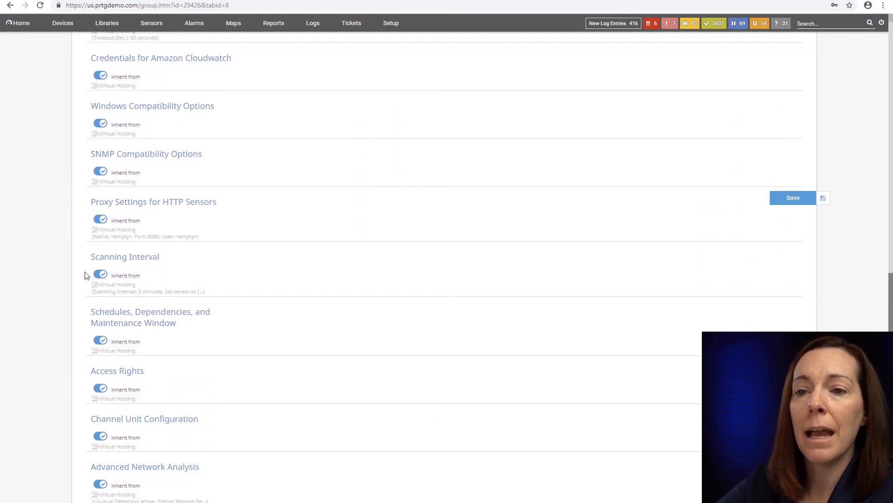
{"action": "left_click", "coordinate": [99, 274]}
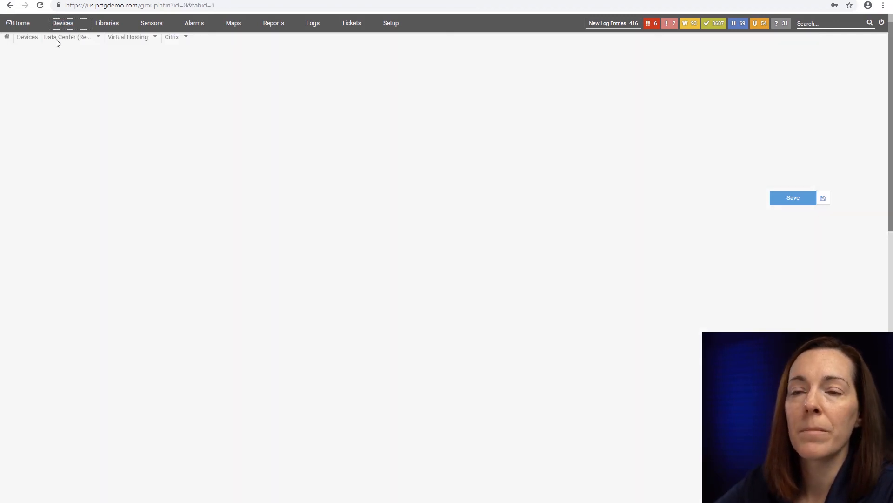
Select the Citrix XenServer 6.5 SP1 group in the device tree and reload after Chrome's Aw, Snap! crash
{"action": "left_click", "coordinate": [27, 36]}
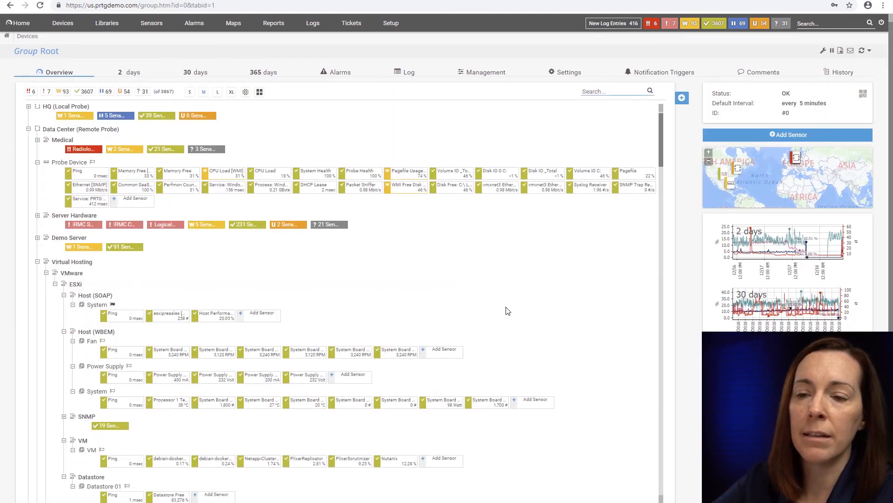
{"action": "scroll", "scroll_direction": "down", "scroll_amount": 3}
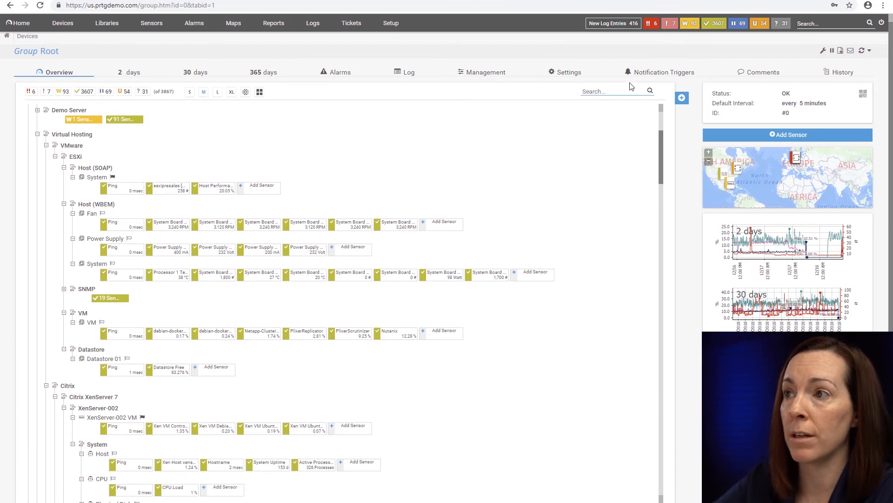
{"action": "left_click", "coordinate": [681, 97]}
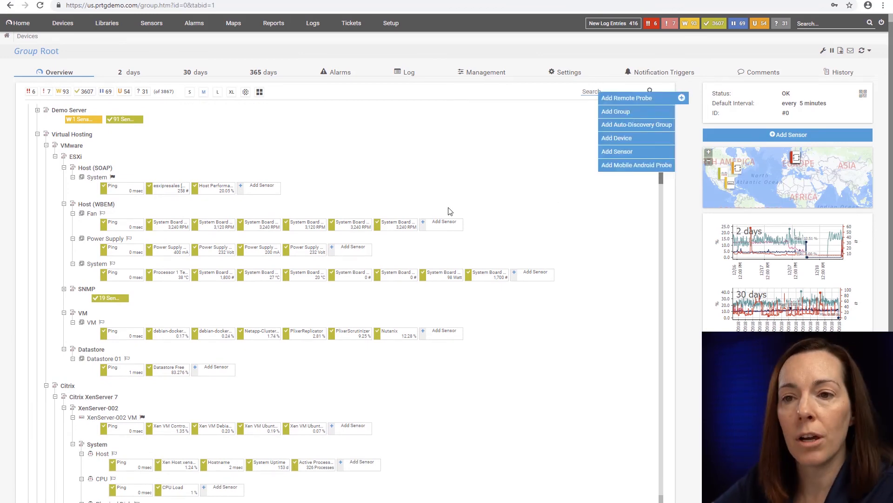
{"action": "scroll", "scroll_direction": "down", "scroll_amount": 3}
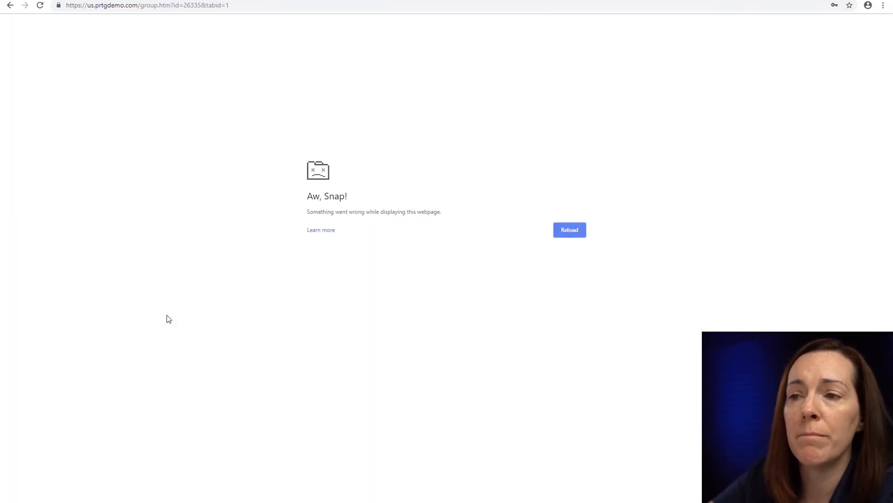
{"action": "mouse_move", "coordinate": [165, 311]}
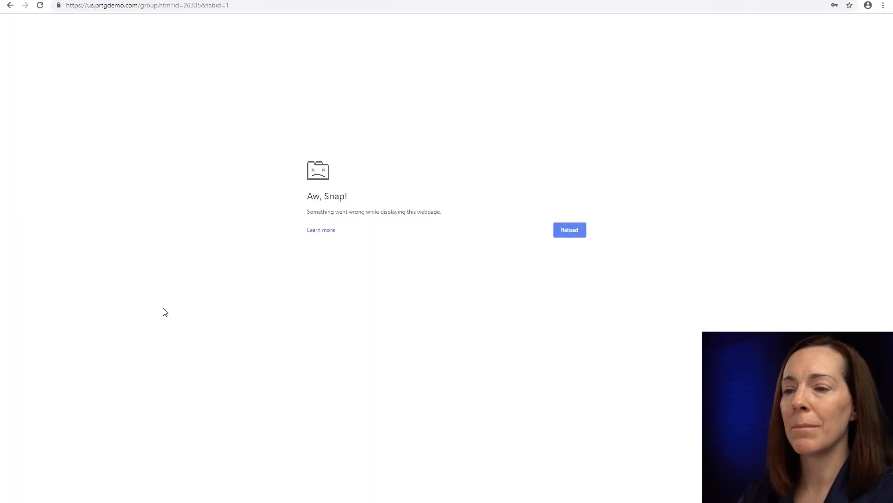
{"action": "left_click", "coordinate": [569, 230]}
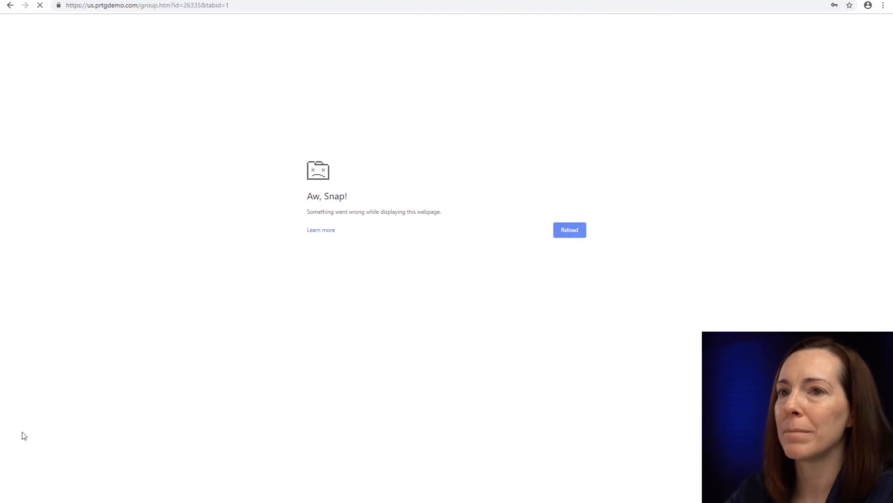
{"action": "left_click", "coordinate": [569, 230]}
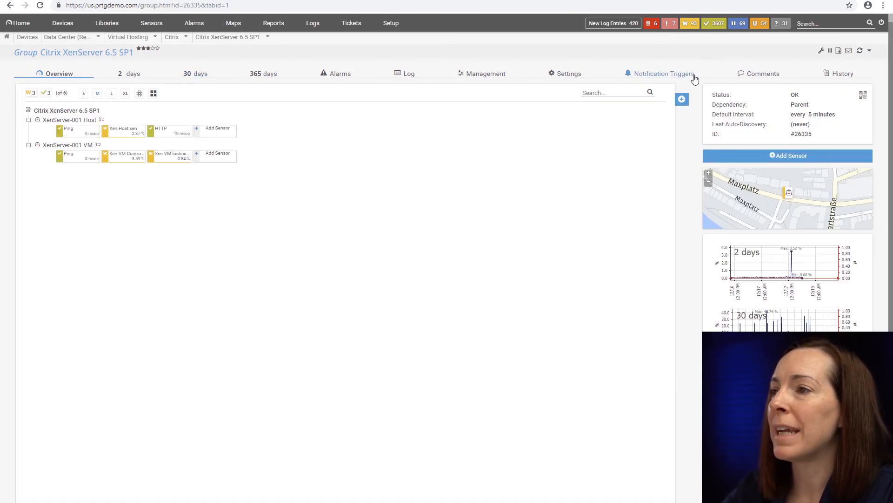
Check the group's Notification Triggers (none defined, inherited) and return to Devices > All
{"action": "left_click", "coordinate": [662, 73]}
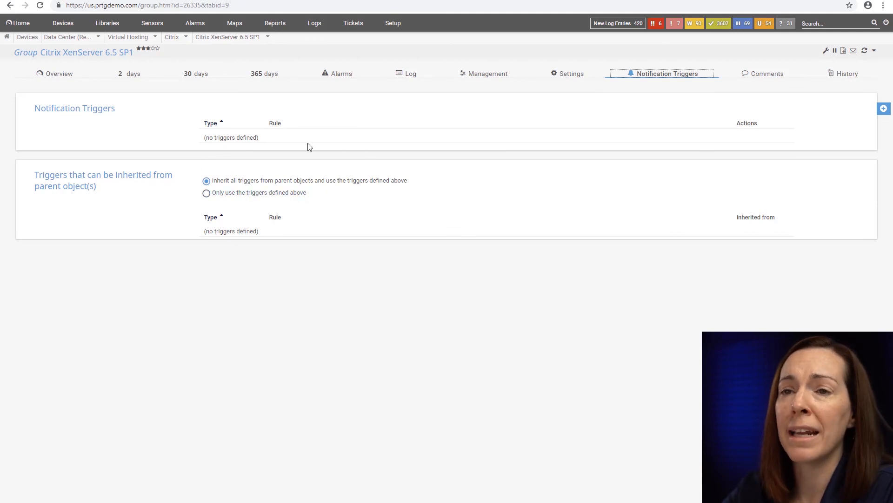
{"action": "left_click", "coordinate": [63, 23]}
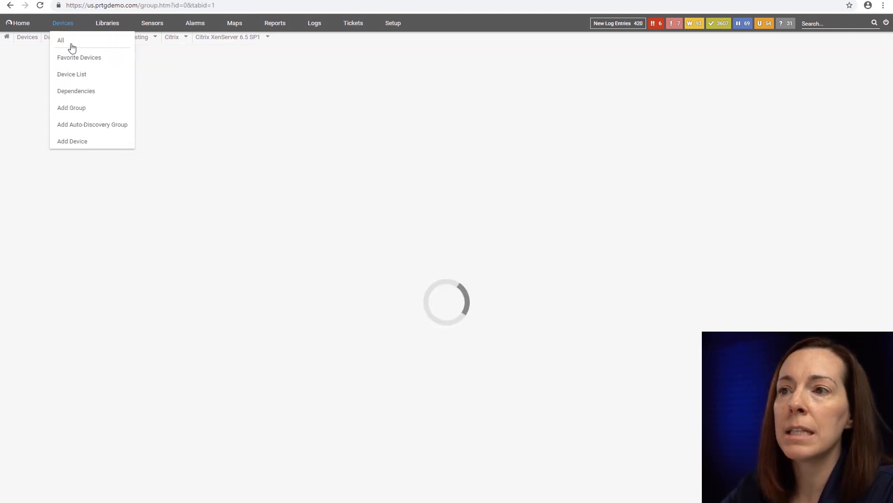